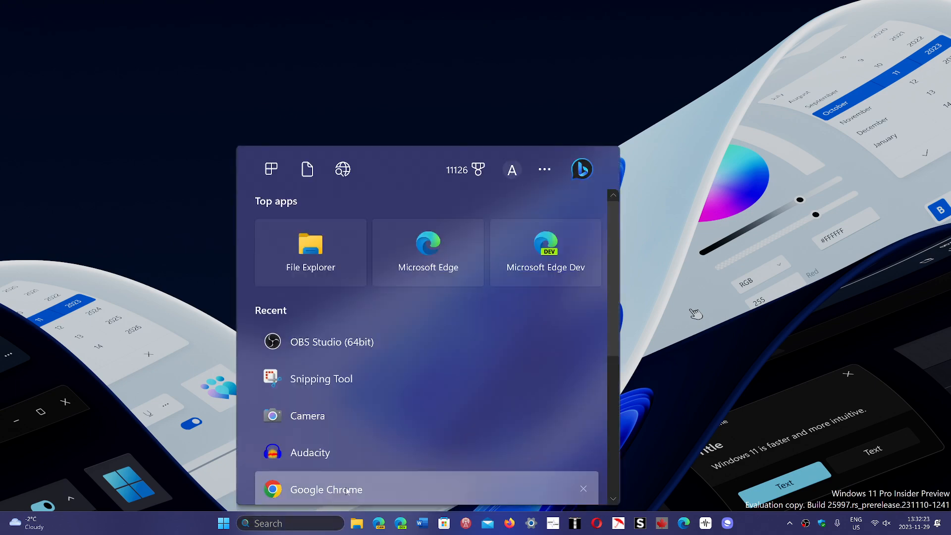
Launch Chrome and reach About Google Chrome, which checks for updates at version 119.0.6045.200.
{"action": "left_click", "coordinate": [326, 490]}
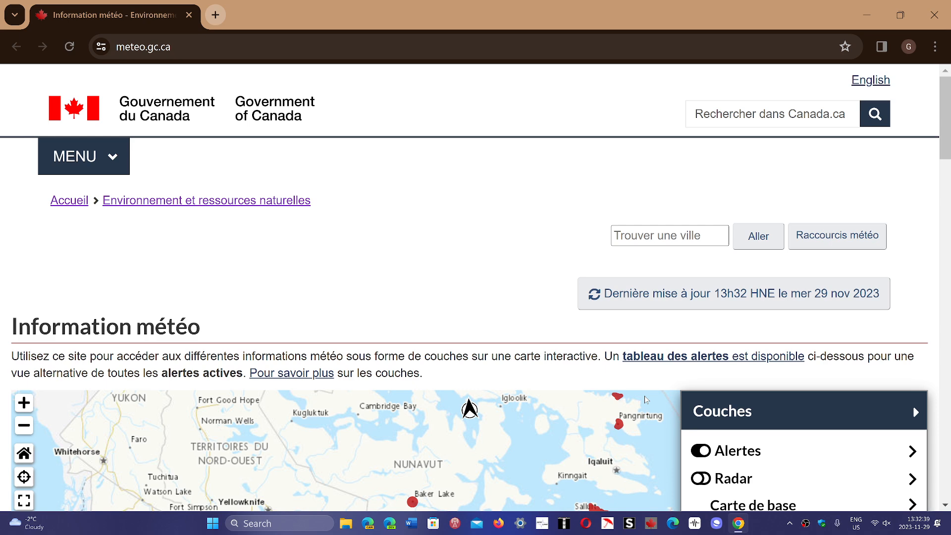
{"action": "mouse_move", "coordinate": [907, 95]}
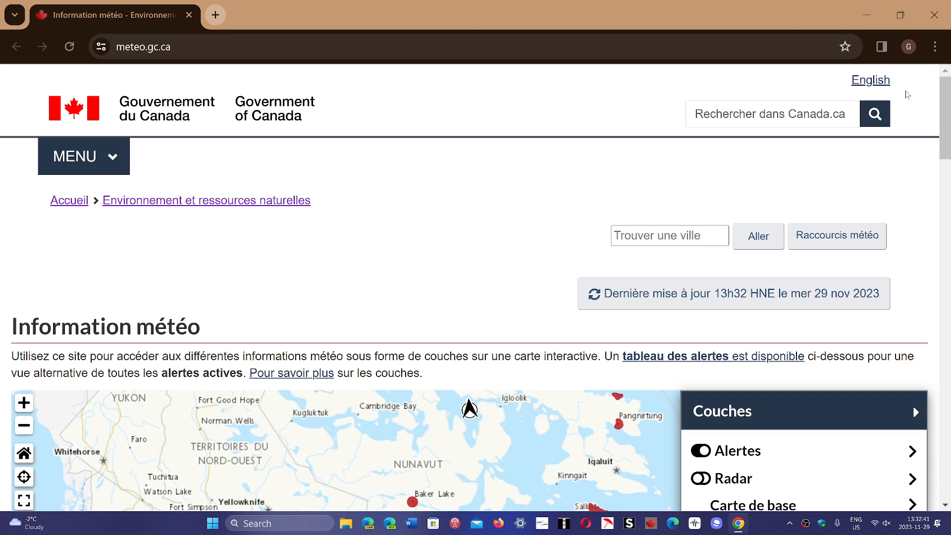
{"action": "mouse_move", "coordinate": [917, 113]}
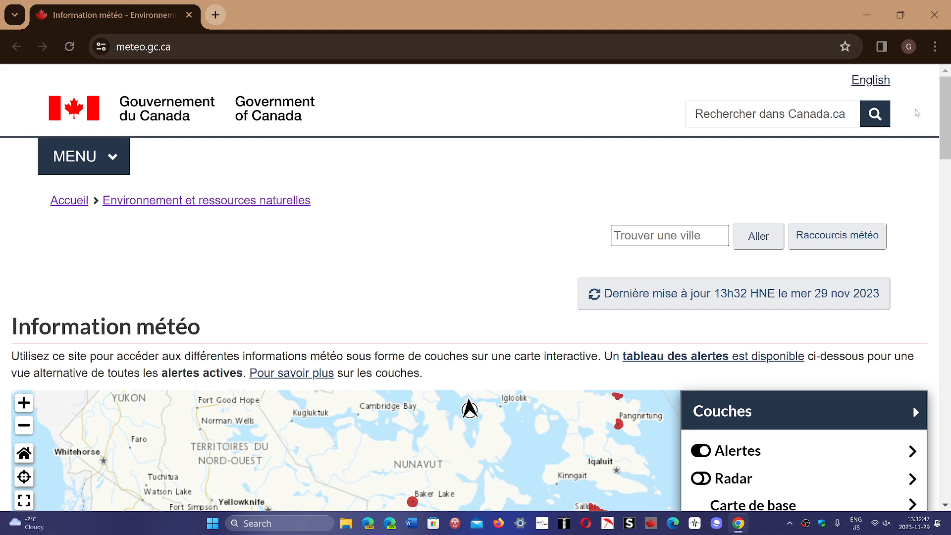
{"action": "left_click", "coordinate": [935, 46]}
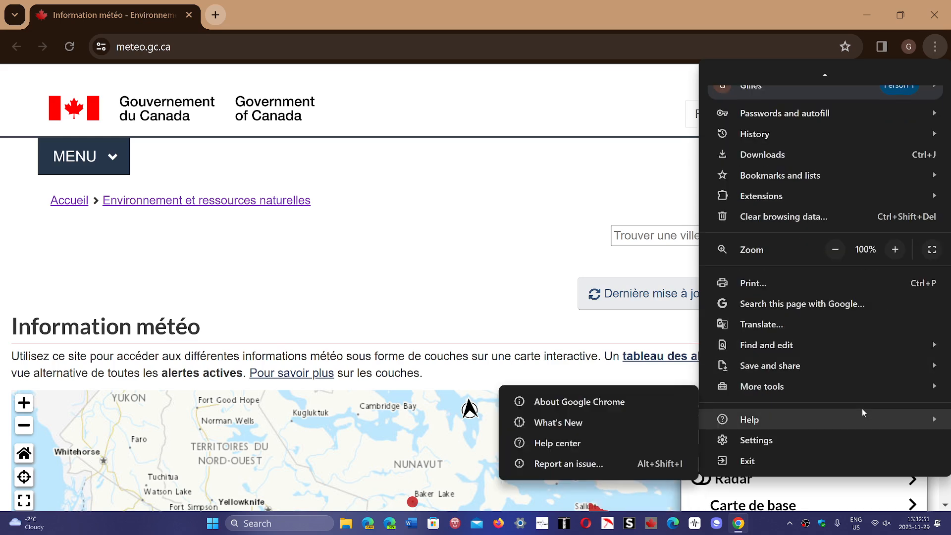
{"action": "mouse_move", "coordinate": [793, 425]}
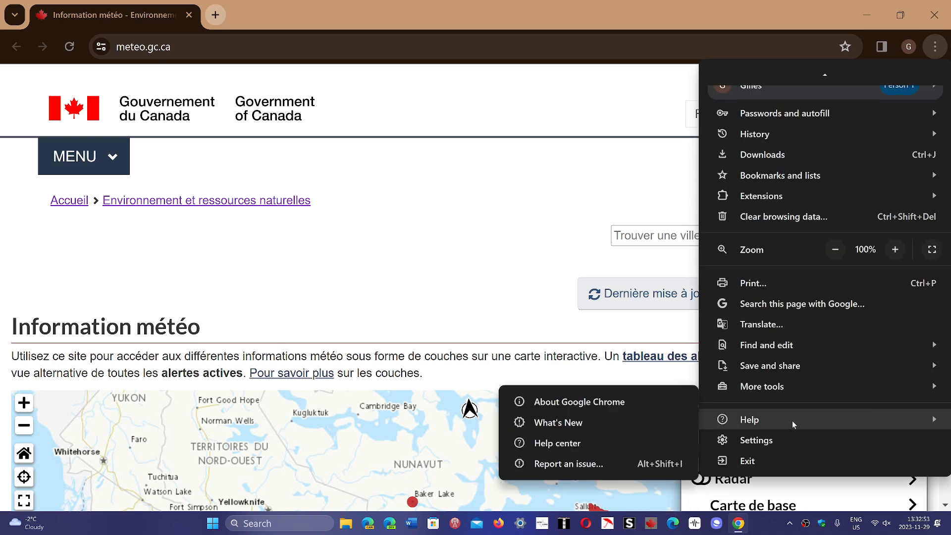
{"action": "left_click", "coordinate": [578, 401]}
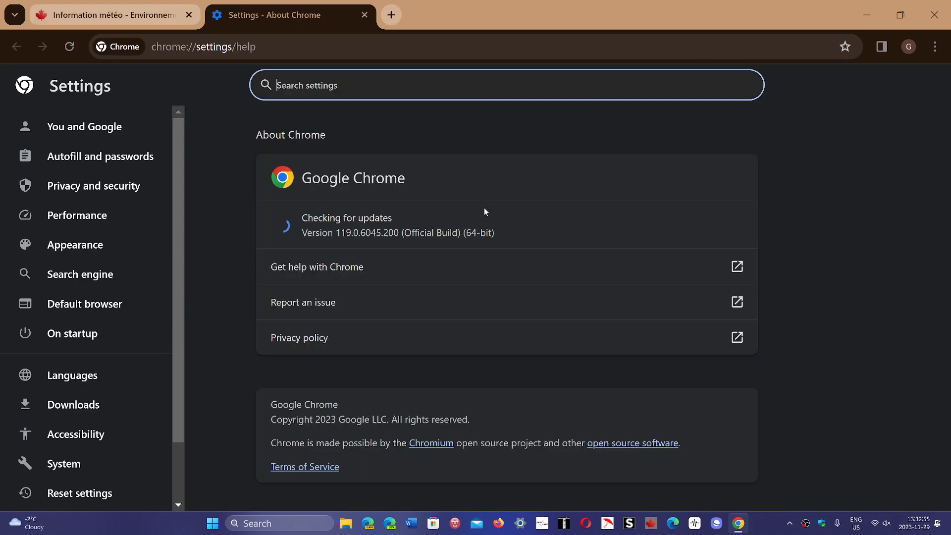